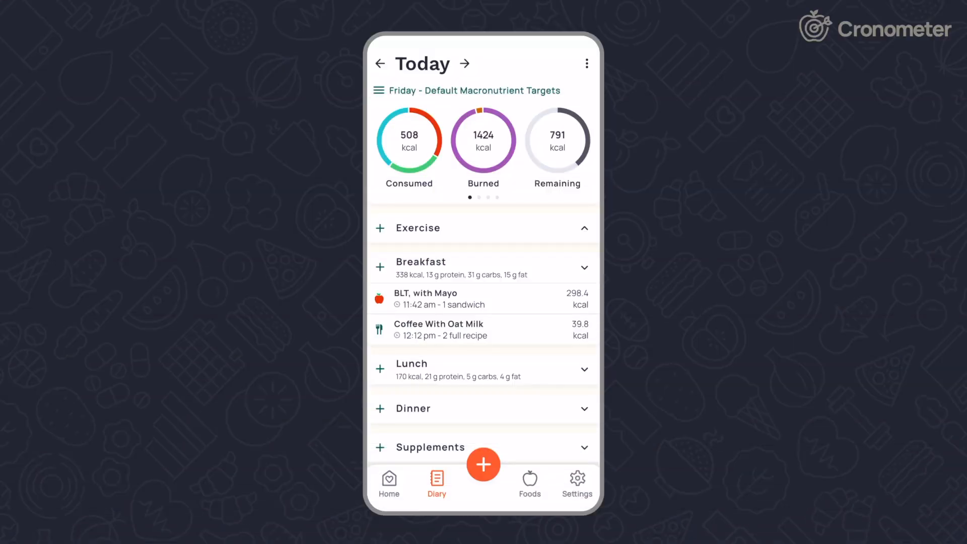
- Swipe the Today summary rings left to show the diary's next summary page
left_click_drag(482, 298, 382, 298)
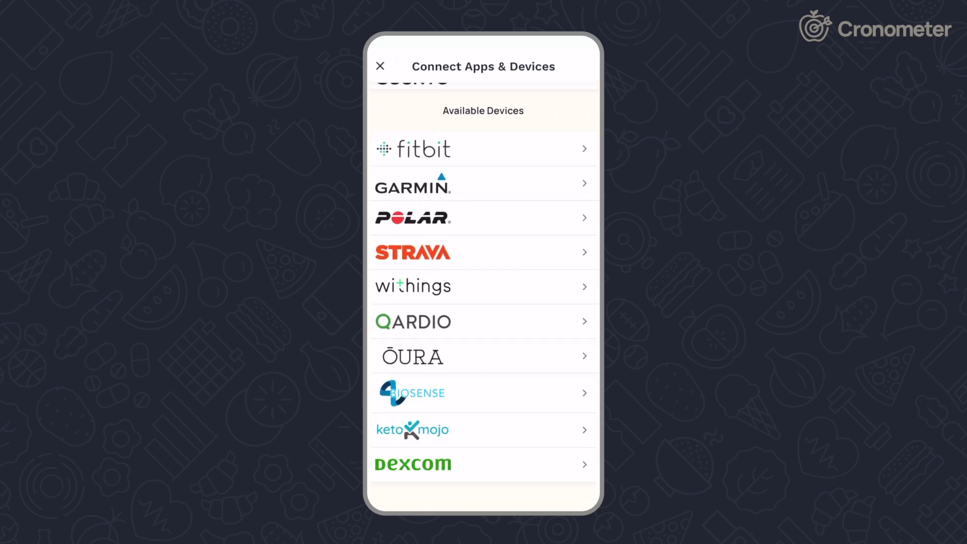
- Review the Apple Health settings, back out to Settings and return to today's diary
scroll("up", 3)
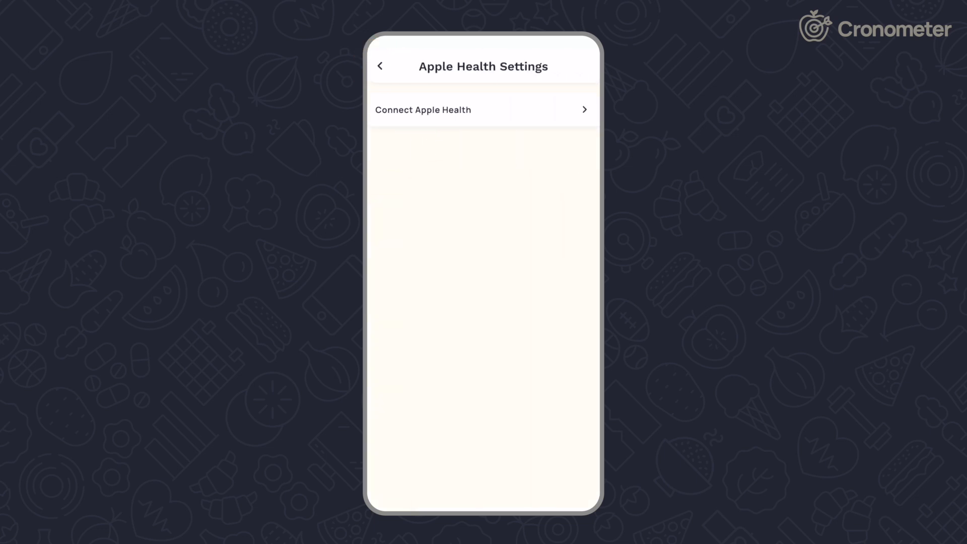
left_click(381, 67)
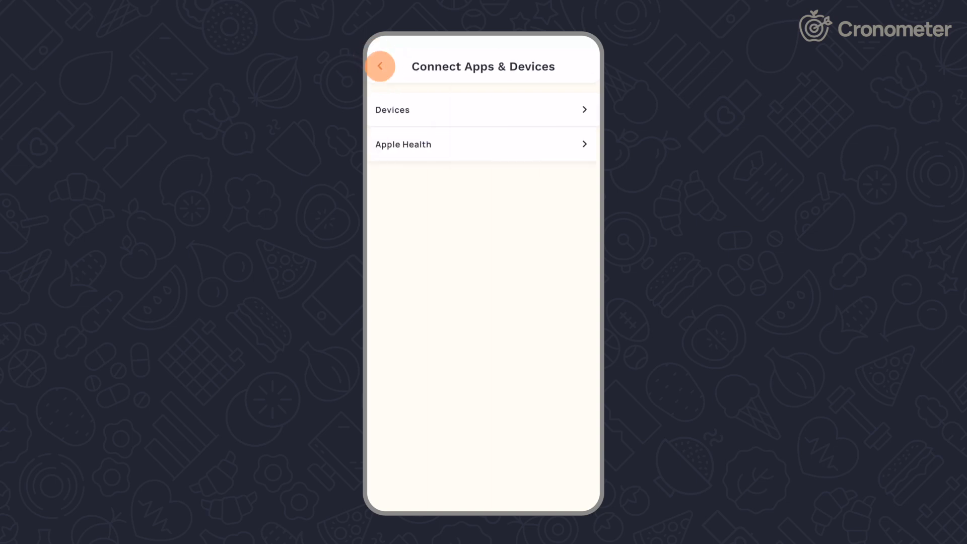
left_click(381, 67)
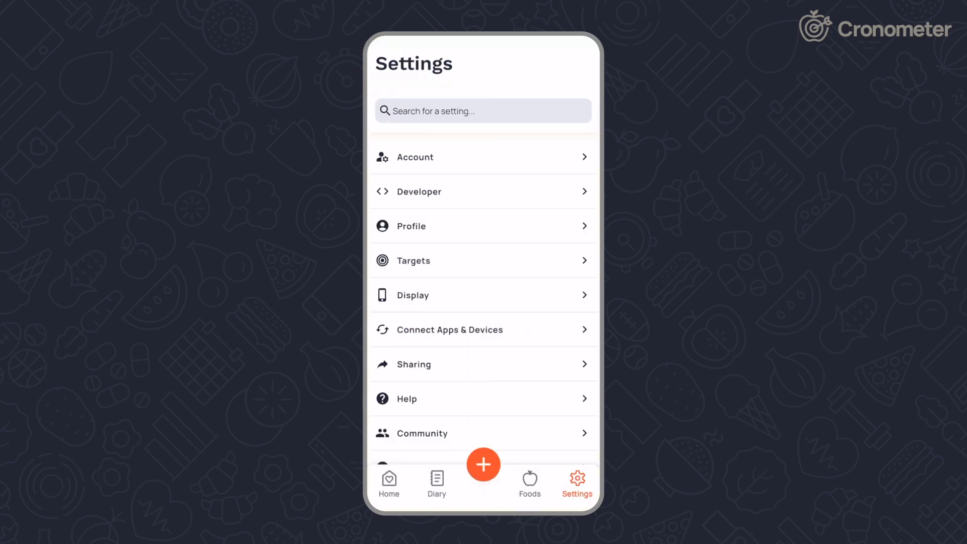
left_click(437, 484)
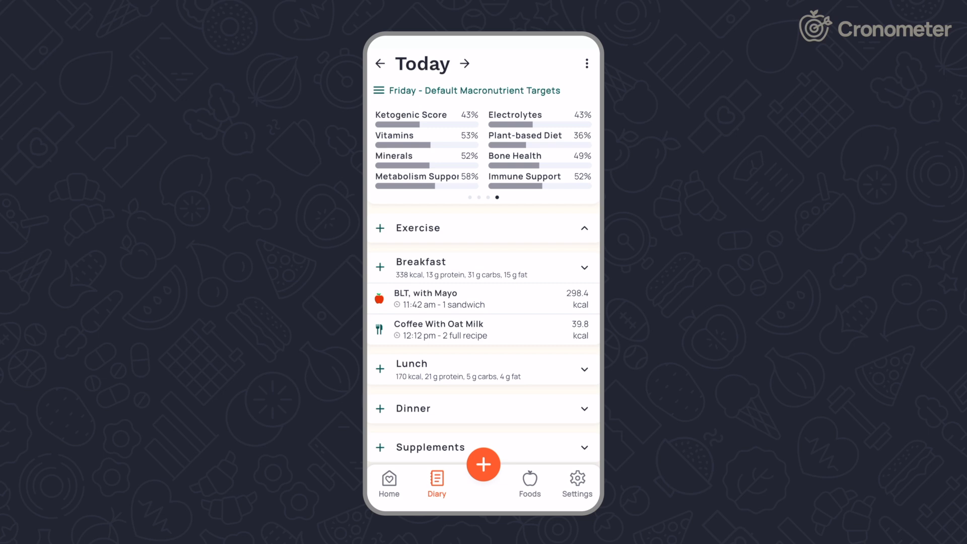
left_click(484, 465)
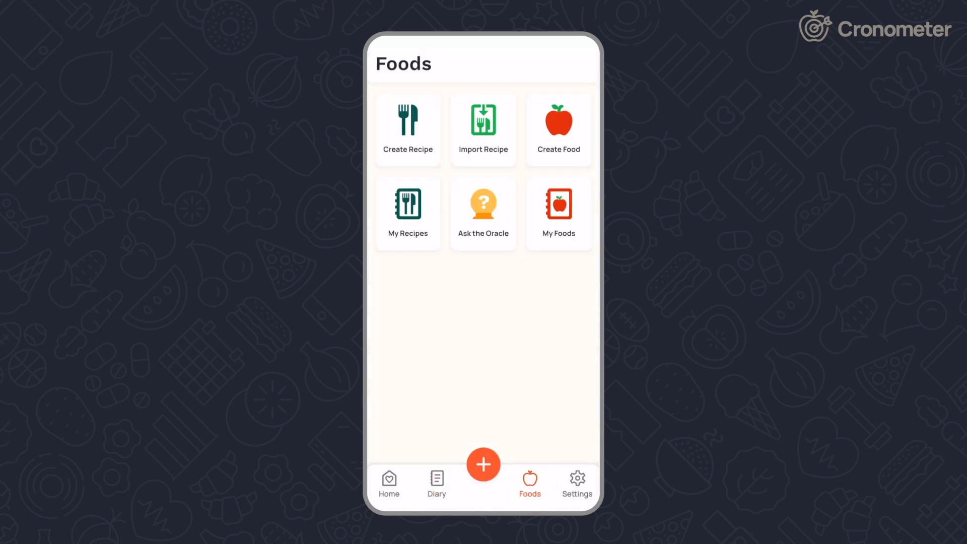
left_click(558, 207)
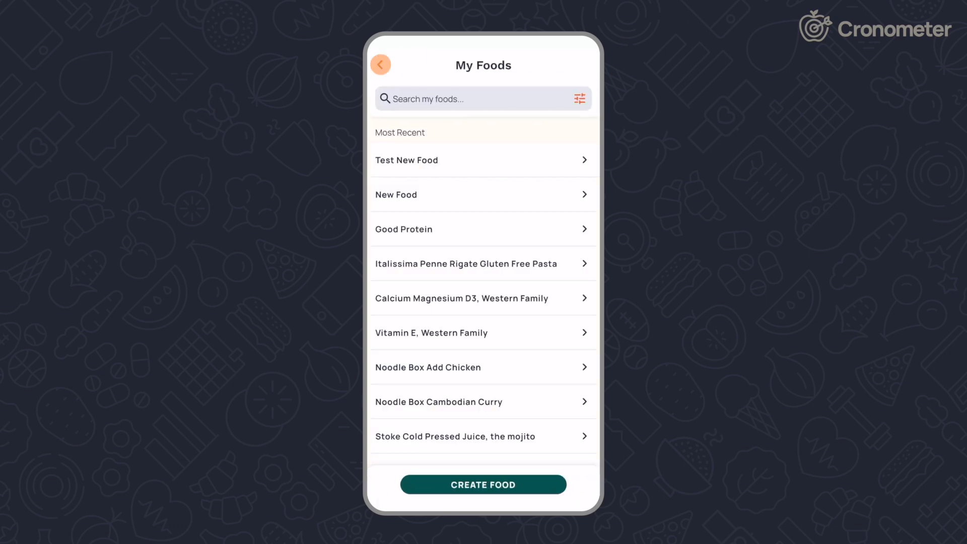
left_click(484, 485)
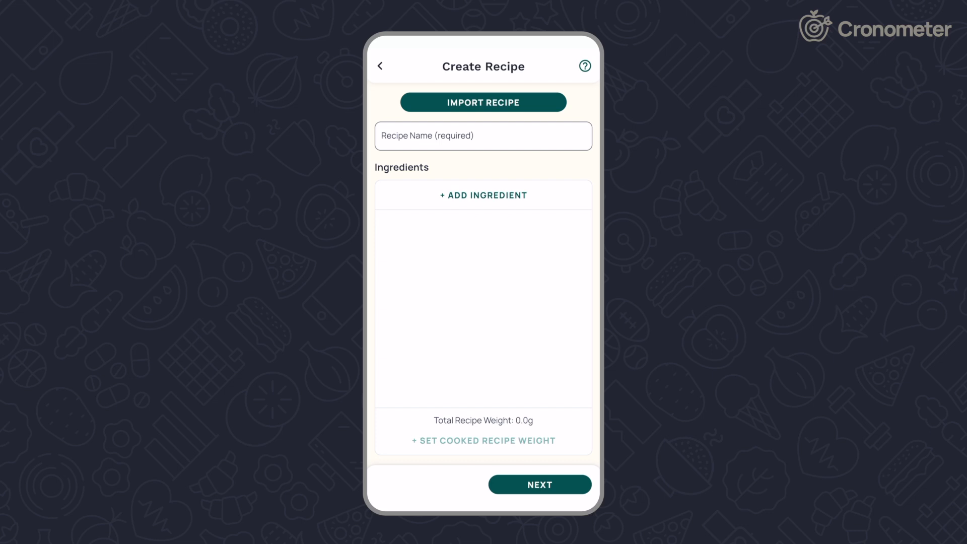
left_click(381, 67)
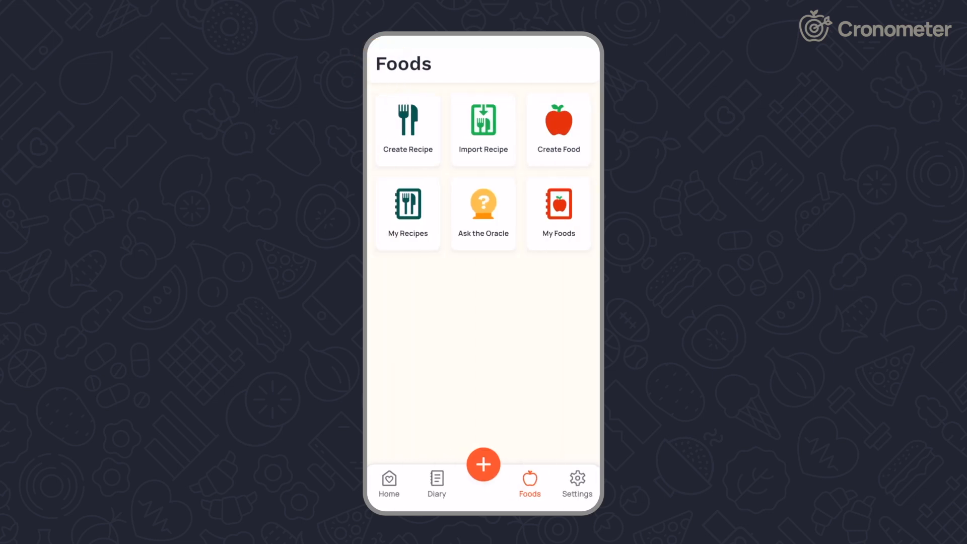
left_click(437, 483)
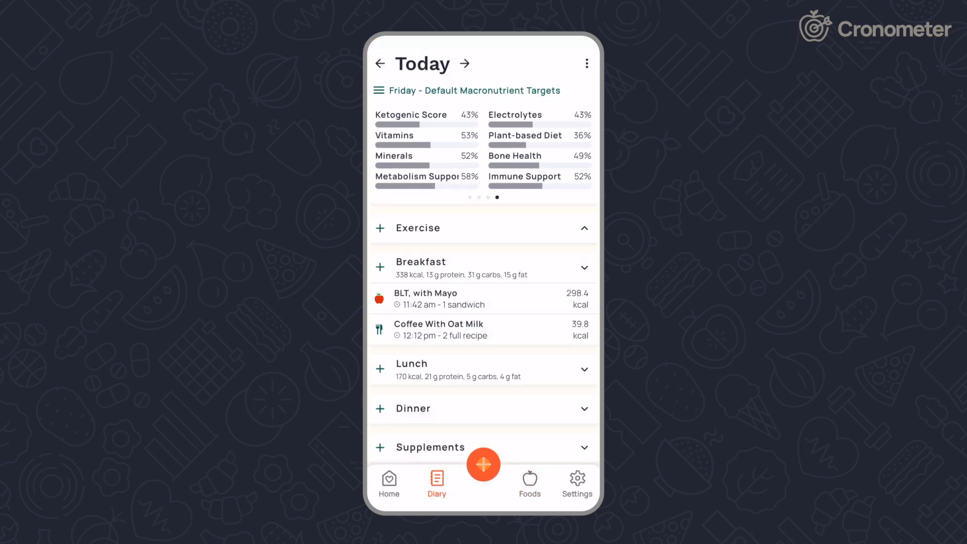
- Search 'eggs' and add Eggs, Cooked (2 large, 155 kcal) to today's breakfast
left_click(484, 465)
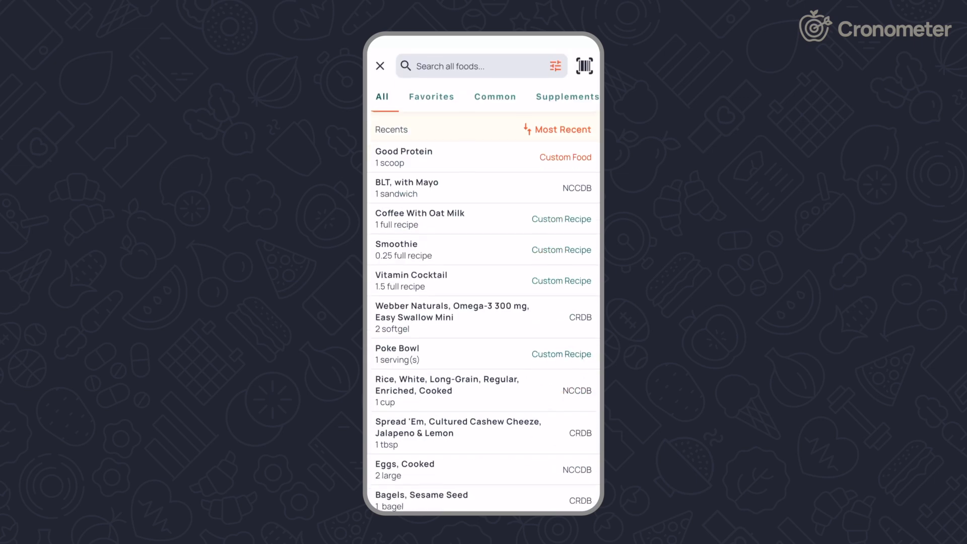
type("e")
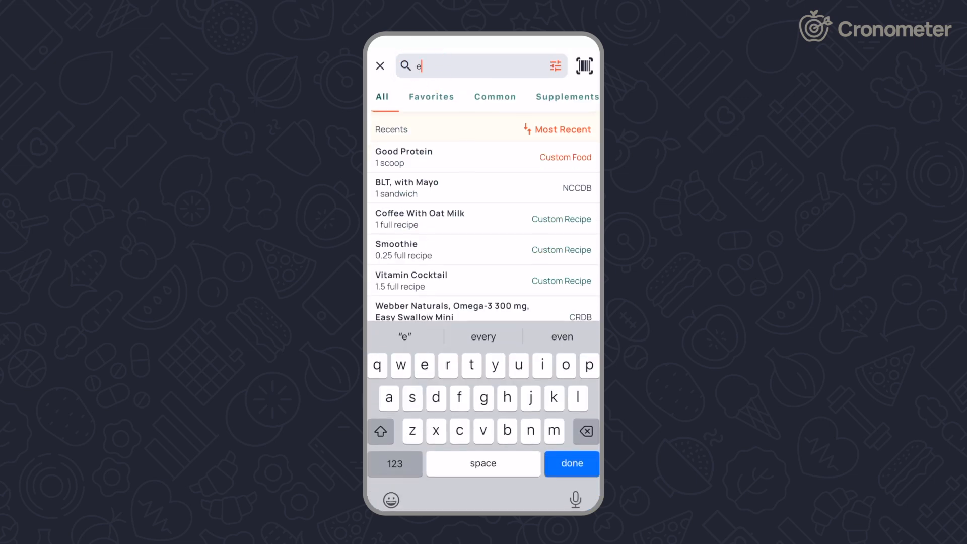
type("ggs")
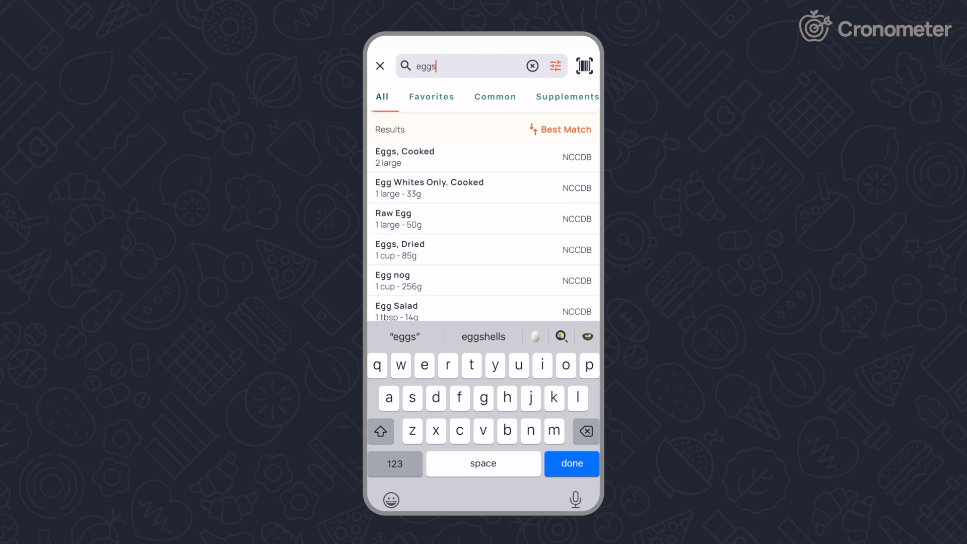
left_click(405, 157)
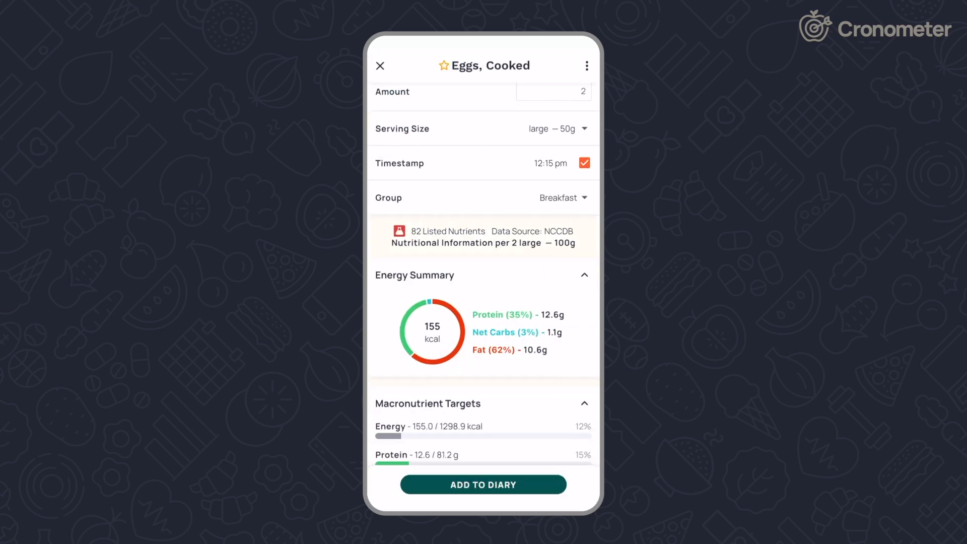
left_click(483, 484)
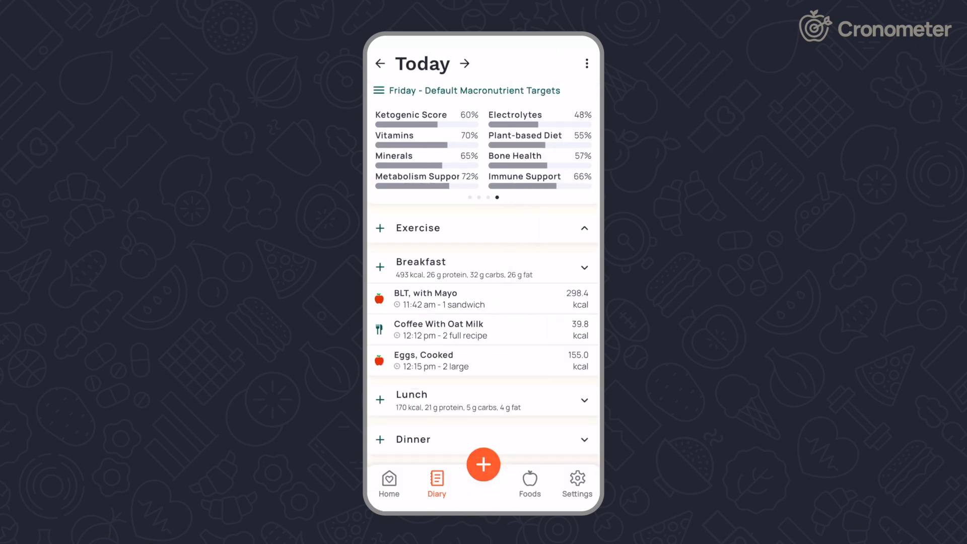
- Go through Settings > Help to reach the Send Feedback form
left_click(576, 479)
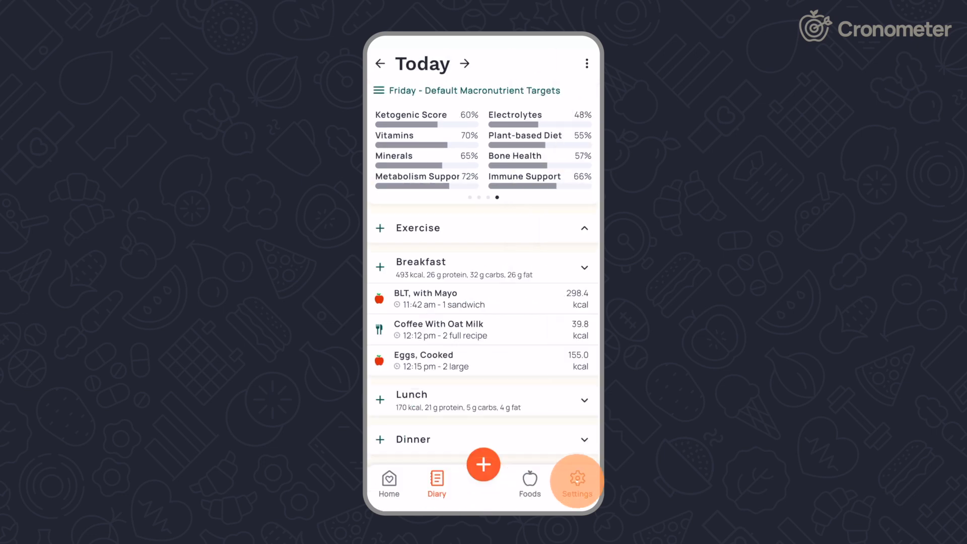
left_click(576, 479)
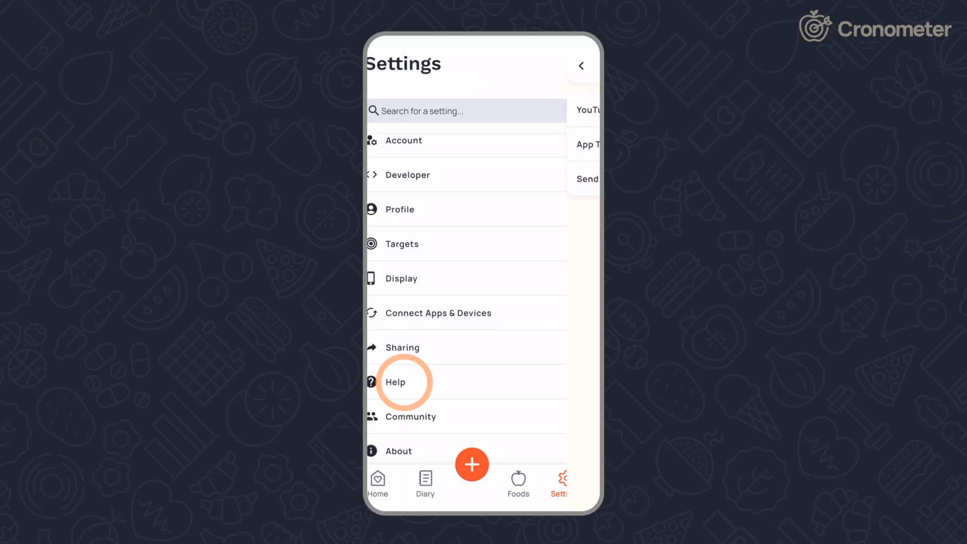
left_click(588, 180)
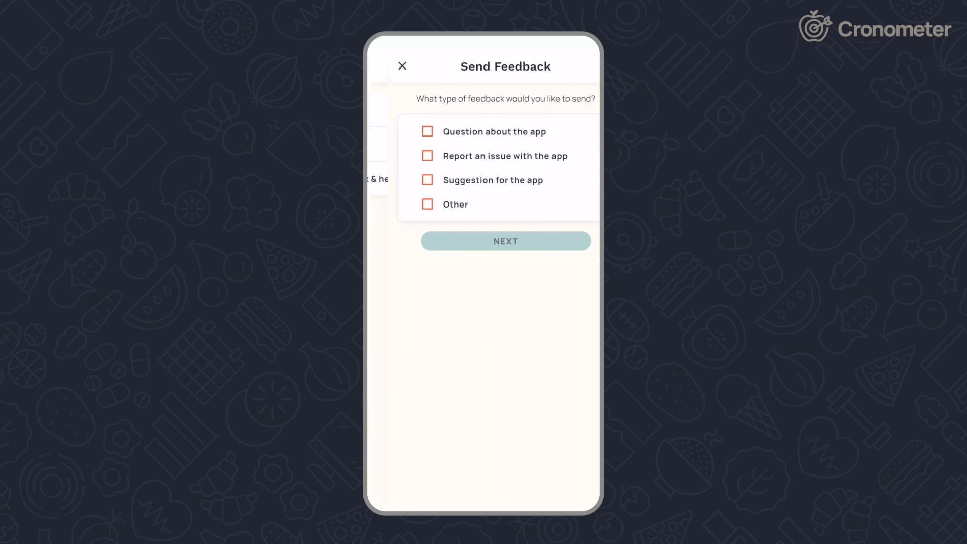